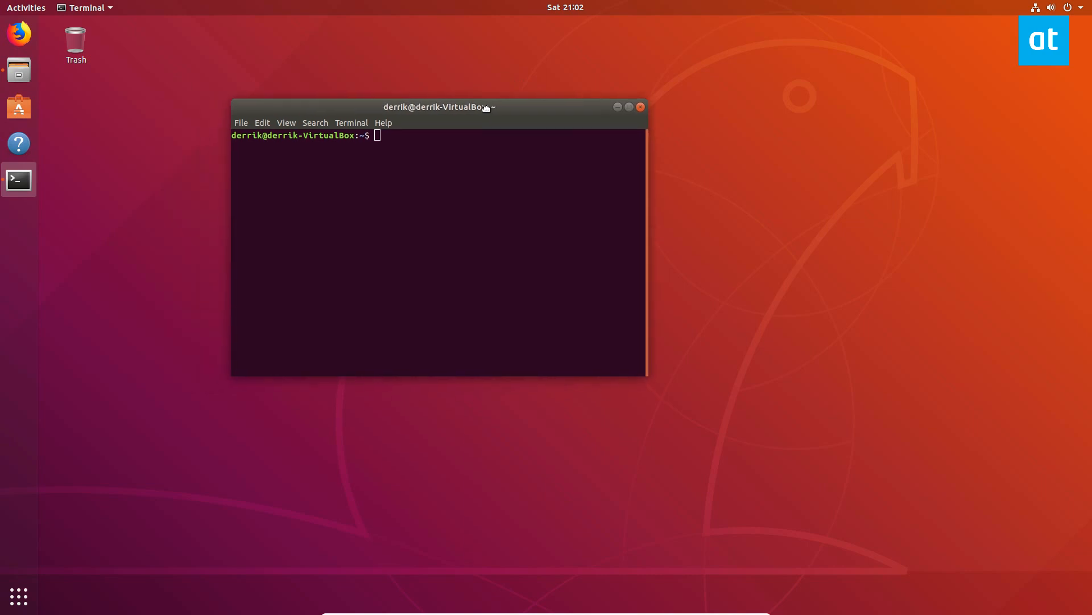
mouse_move(751, 130)
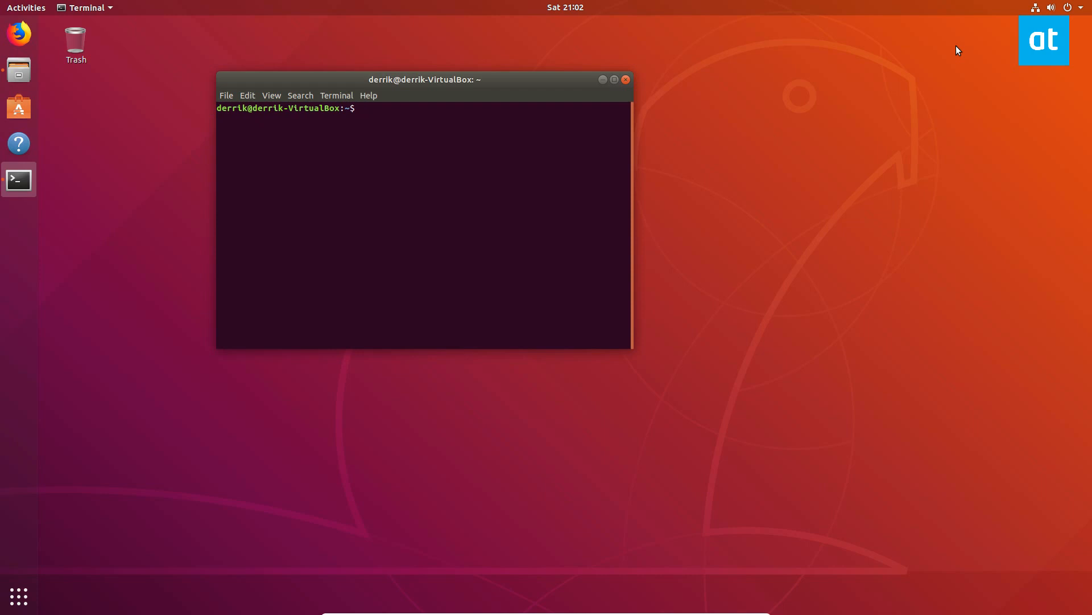
Run apt-cache show firefox full-screen and select the 59.0.2+build1-0ubuntu1 version string.
type("apt-cache")
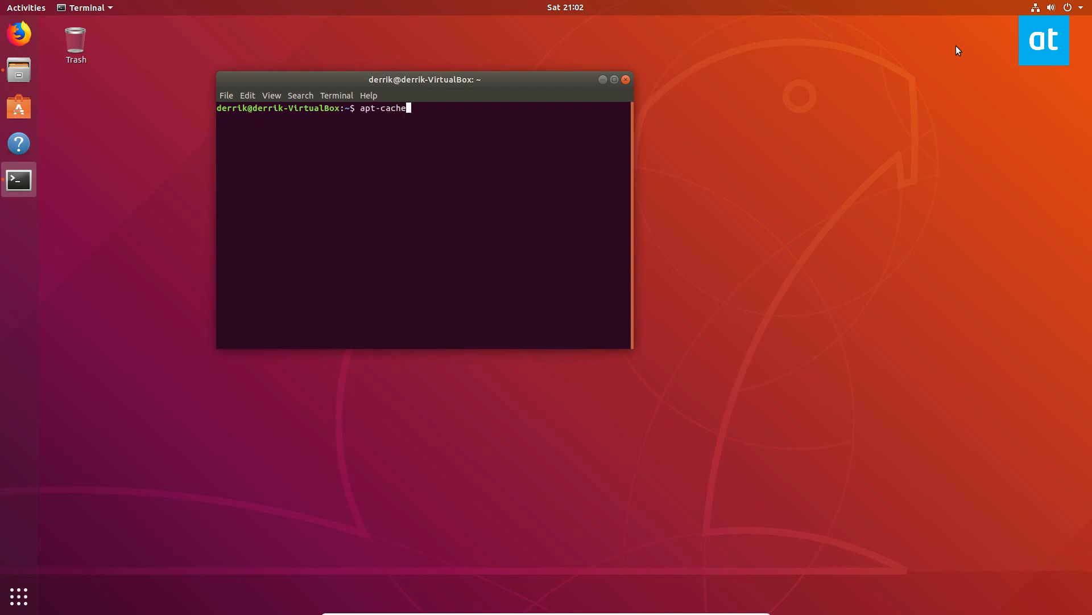
type("show firefox")
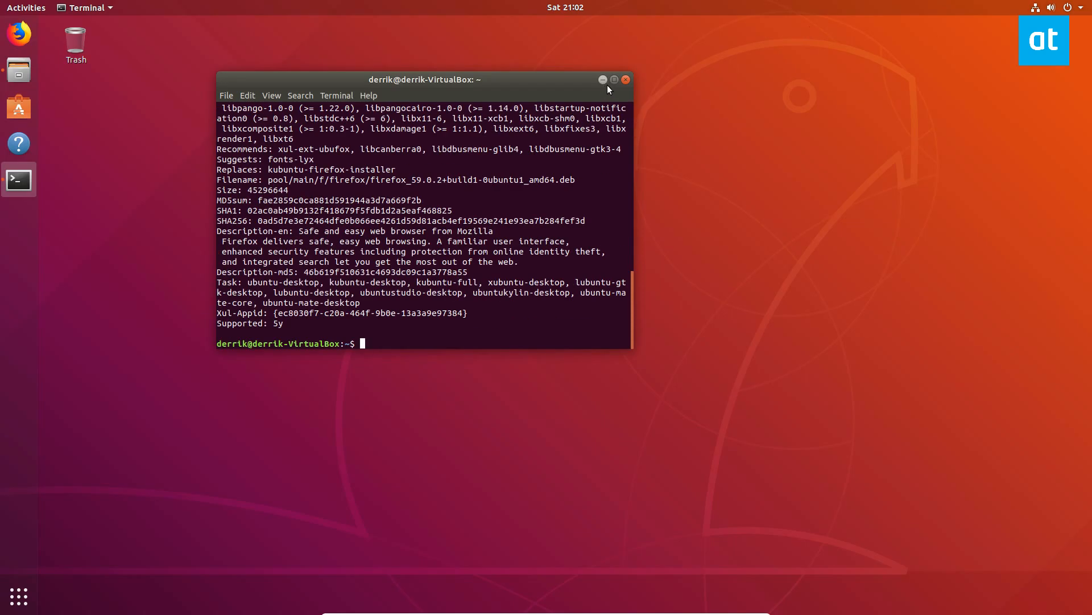
left_click(615, 79)
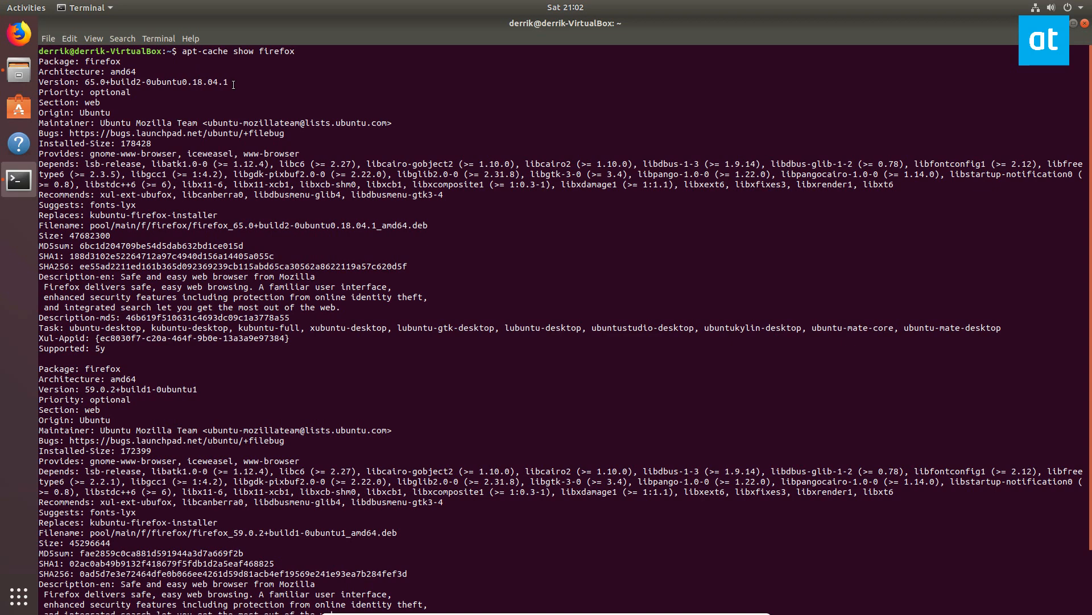
double_click(142, 82)
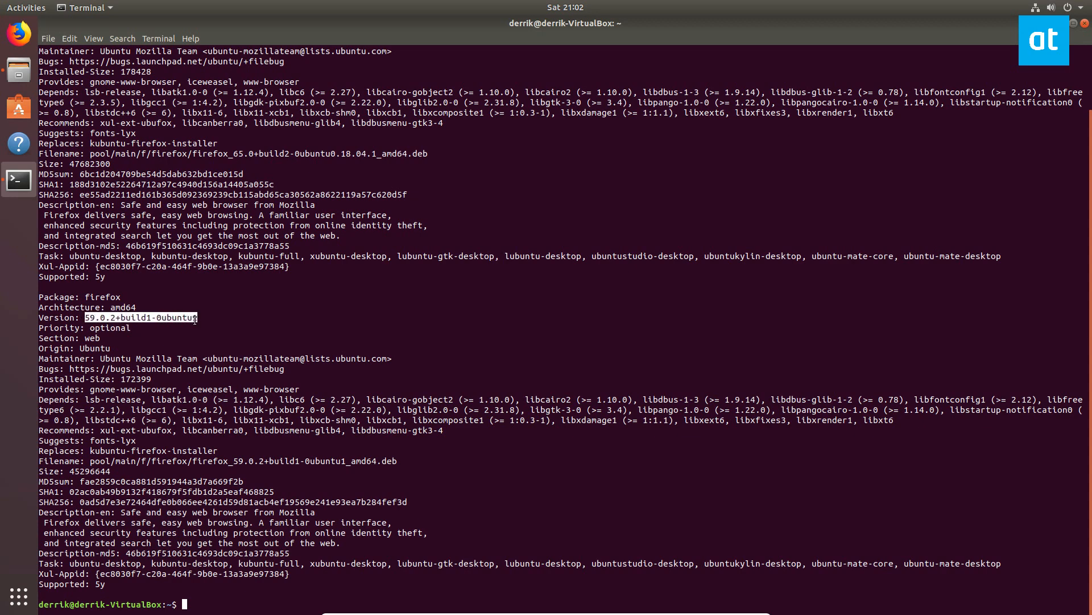
Install firefox=59.0.2+build1-0ubuntu1 with sudo apt, confirming with y.
type("sudo apt install firefox")
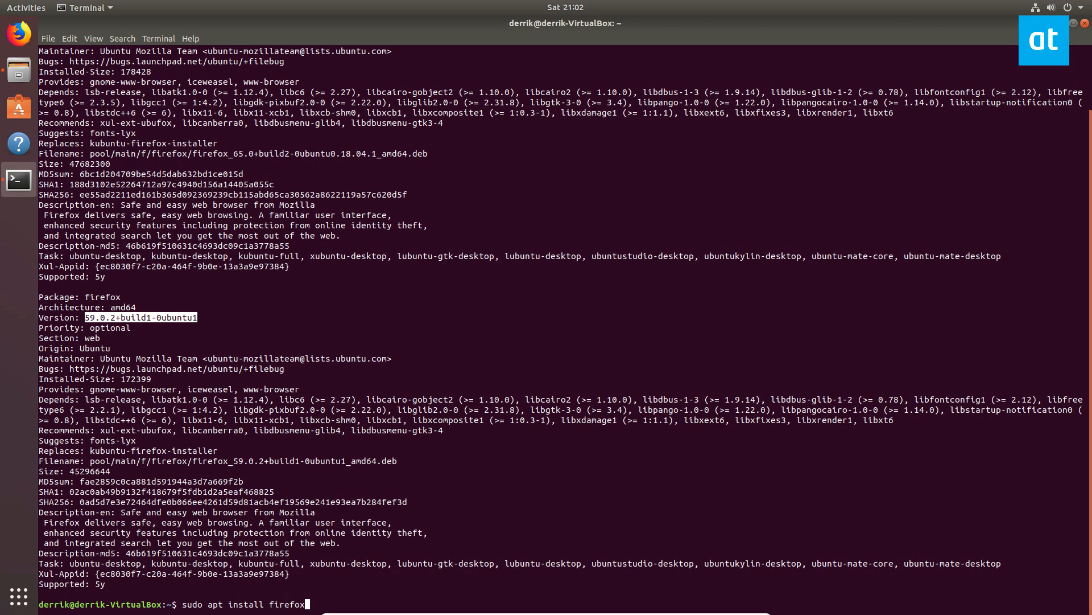
type("=59.0.2+build1-0ubuntu1")
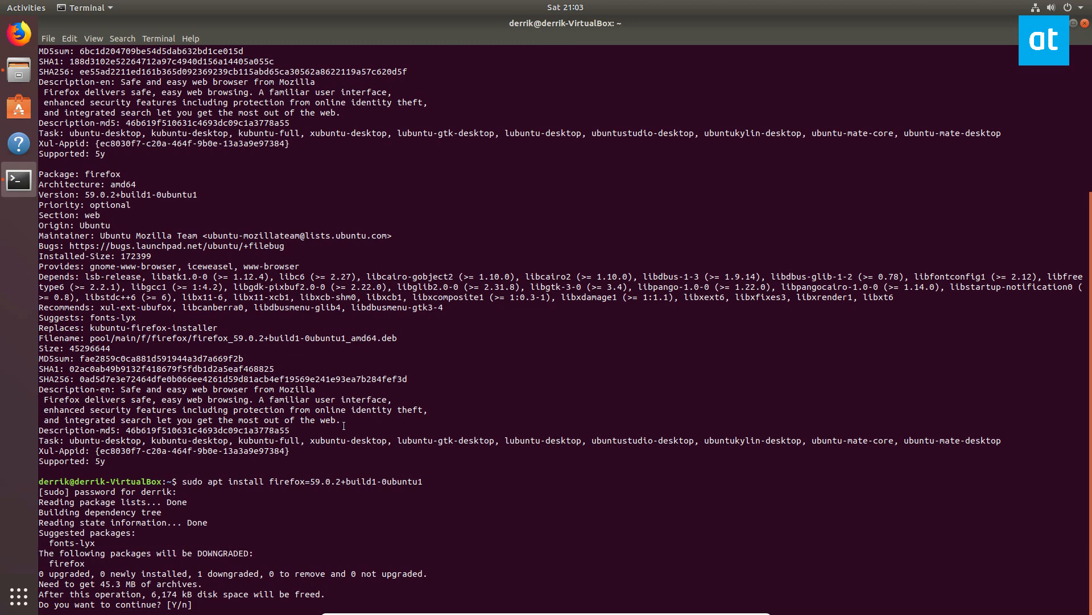
type("y")
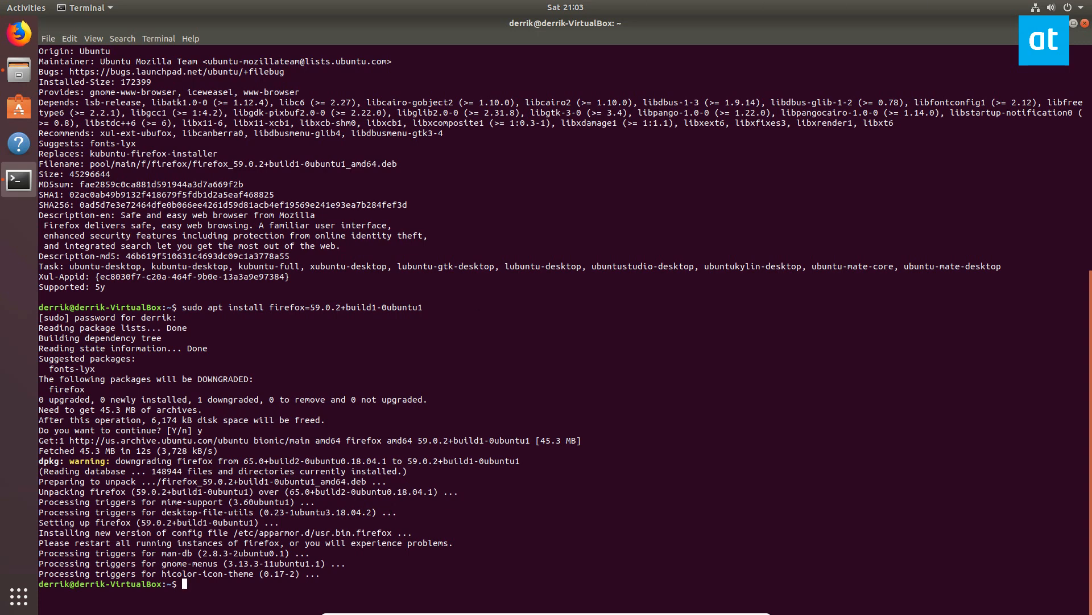
mouse_move(863, 206)
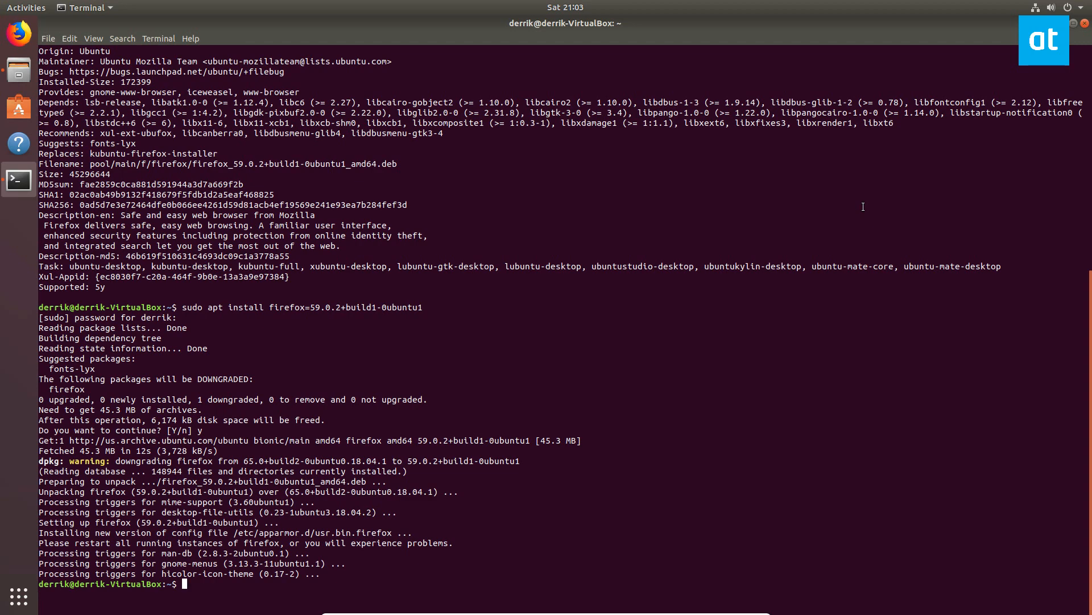
Run sudo apt install to set up and launch Synaptic, then enter the password.
type("sudo apt inst")
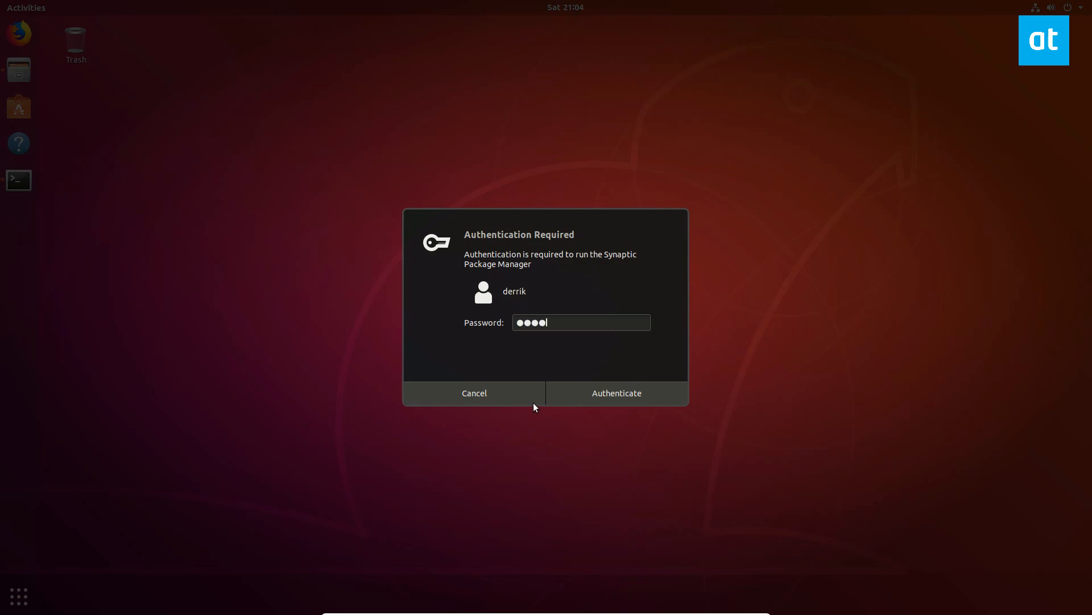
Authenticate, dismiss the Quick Introduction, maximize Synaptic, and search for firefox.
left_click(617, 393)
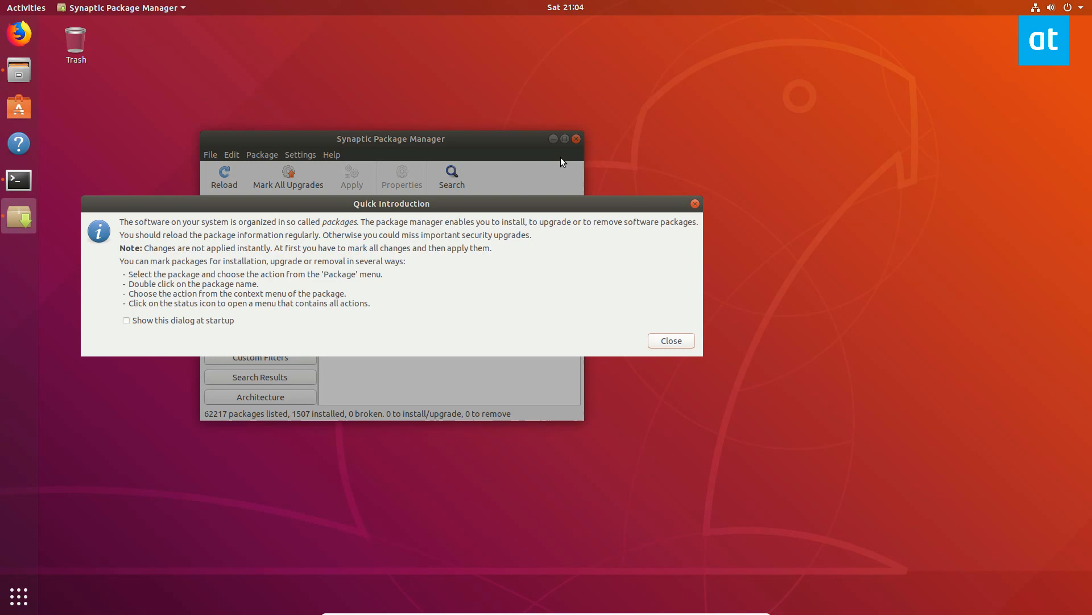
left_click(671, 341)
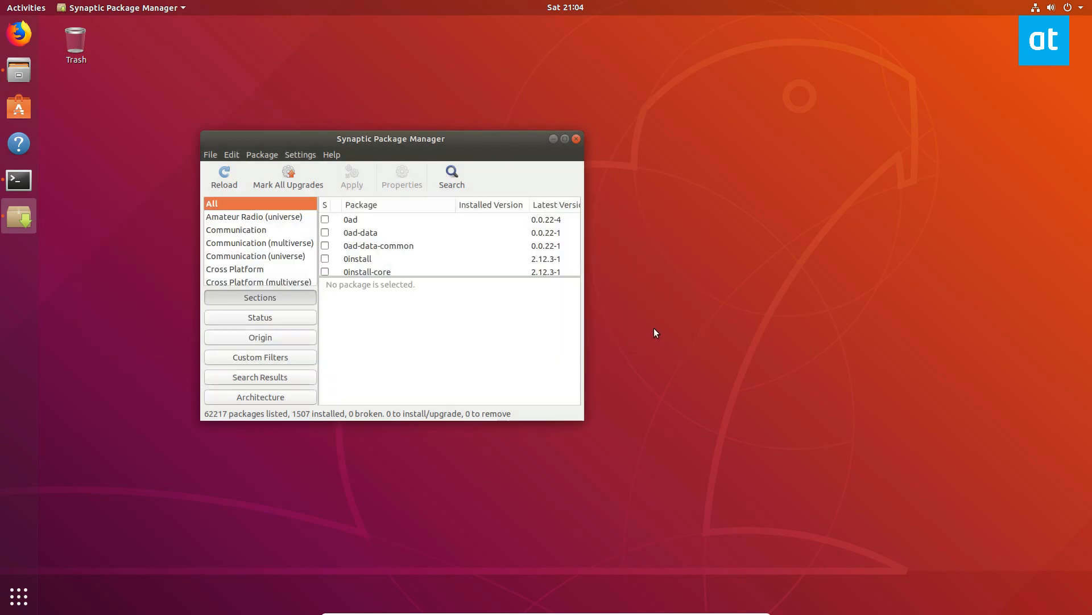
double_click(391, 139)
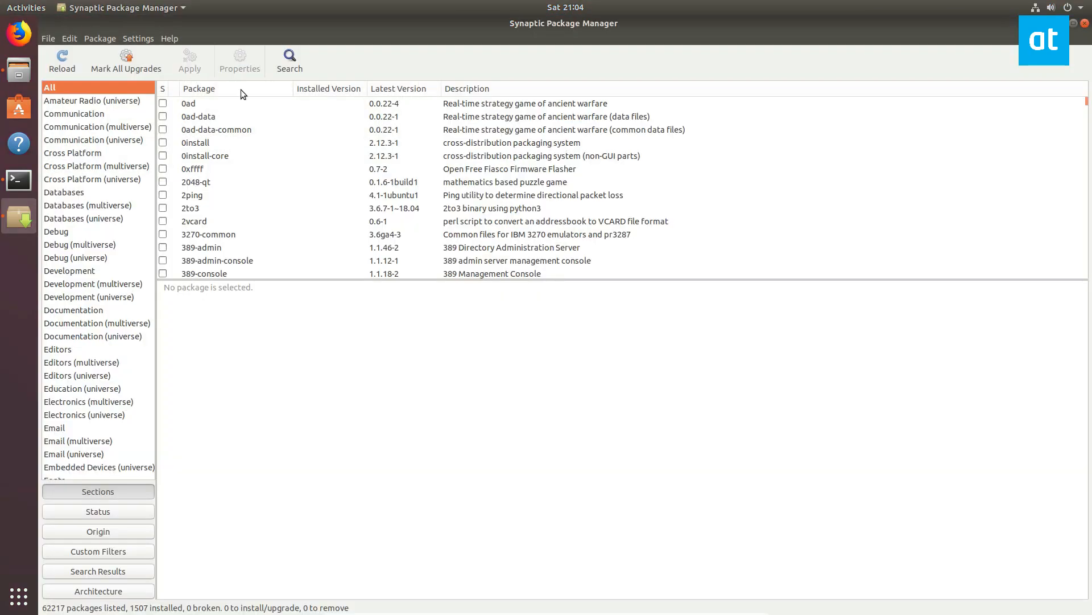
left_click(289, 57)
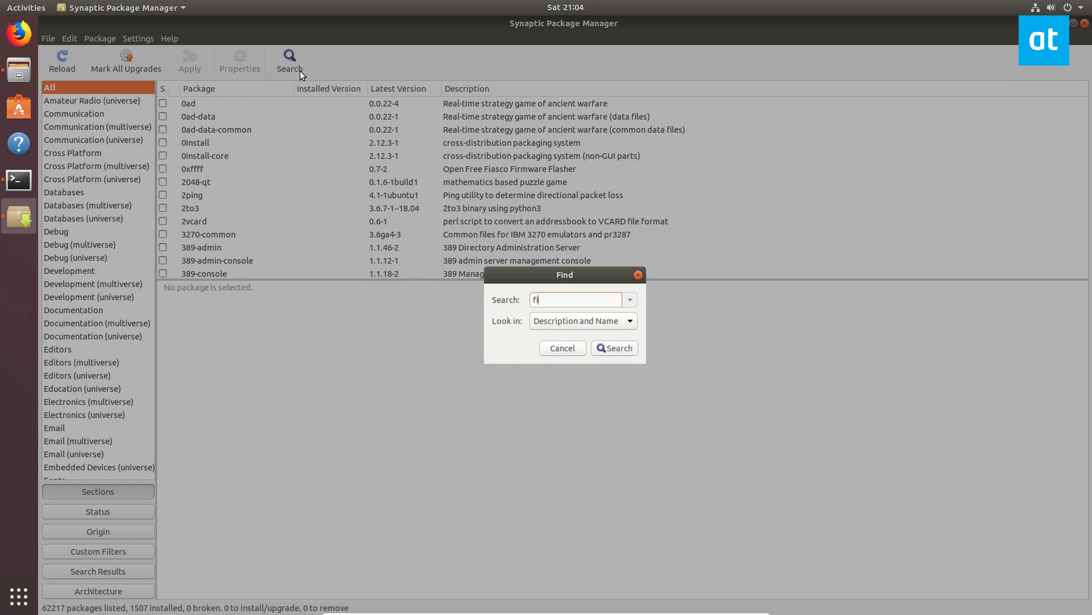
left_click(614, 348)
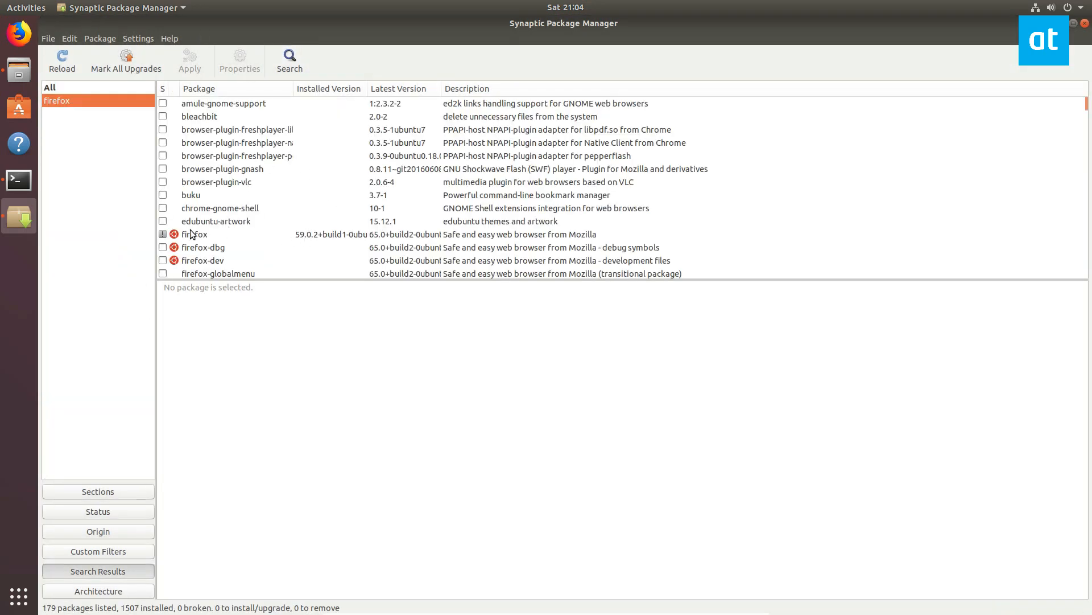
Check the firefox result showing 59.0.2 installed, then return to the full package list.
right_click(193, 234)
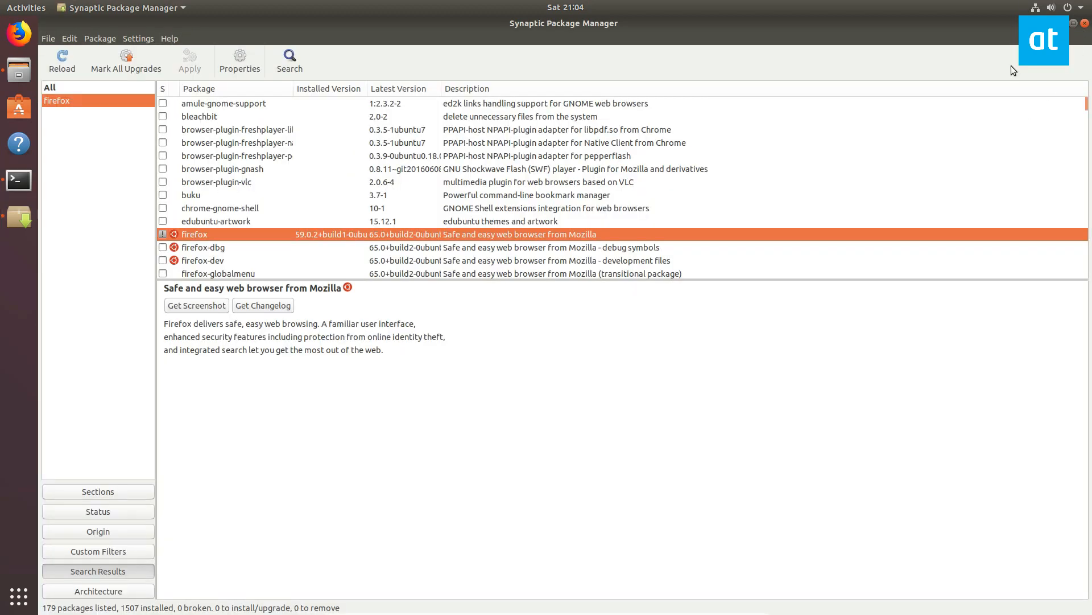
left_click(61, 61)
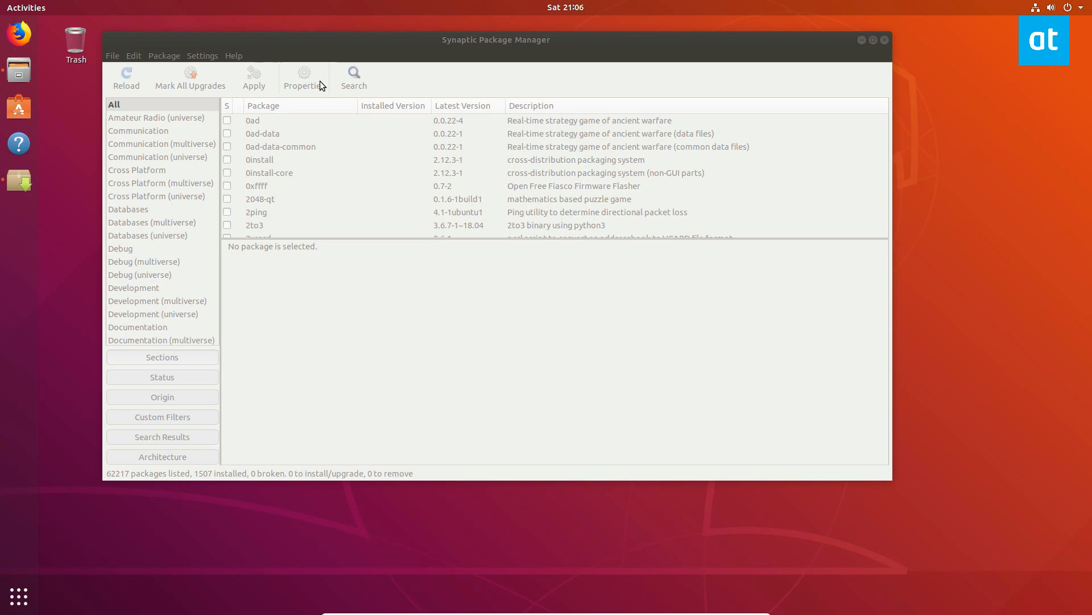
Search for firefox again and open the installed firefox package's actions.
left_click(353, 74)
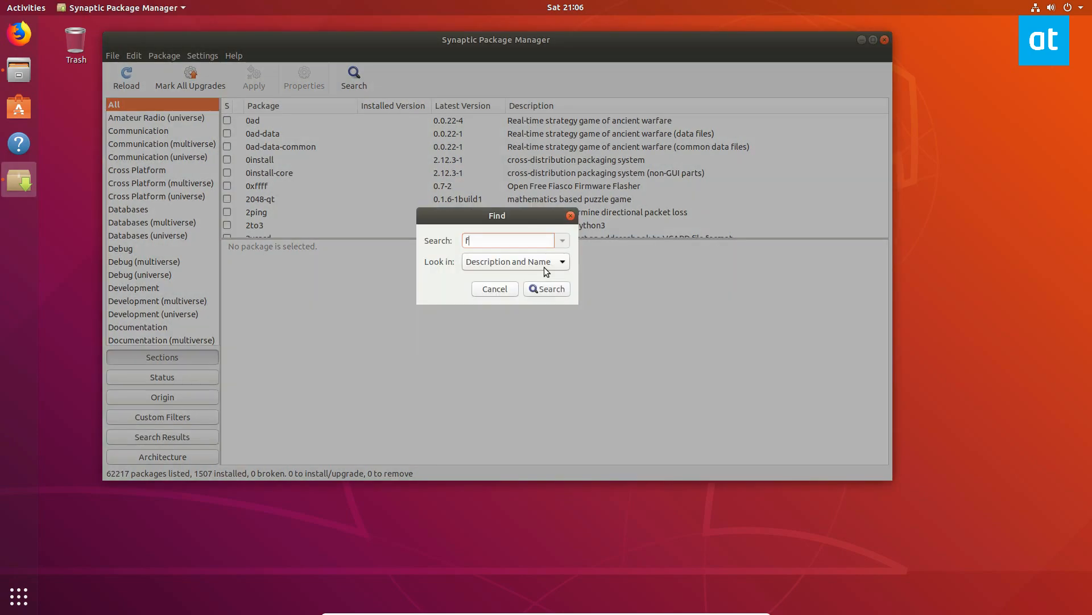
left_click(546, 288)
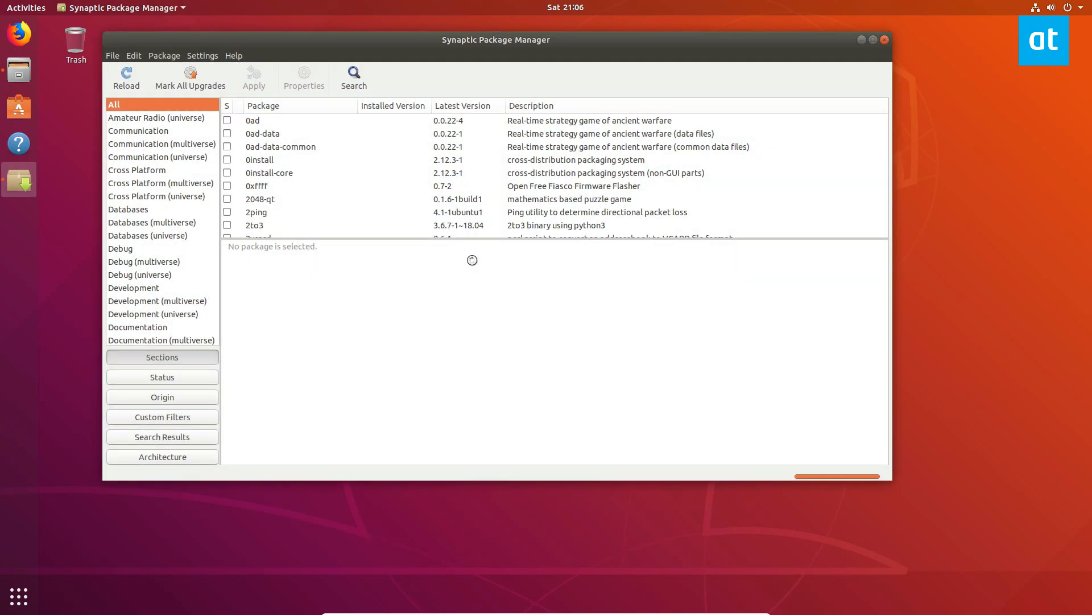
left_click(353, 77)
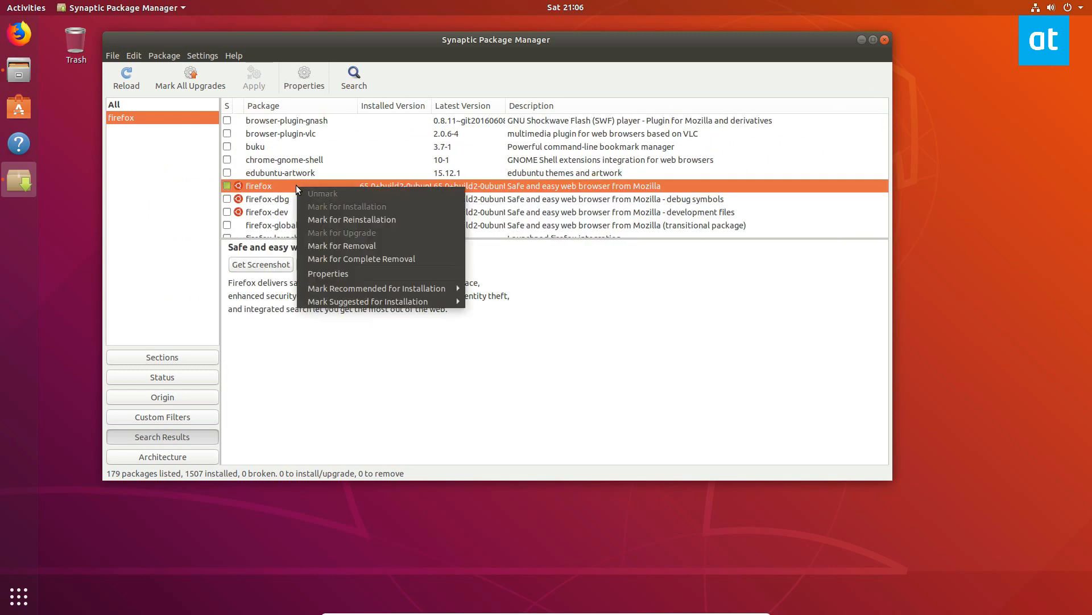
mouse_move(368, 364)
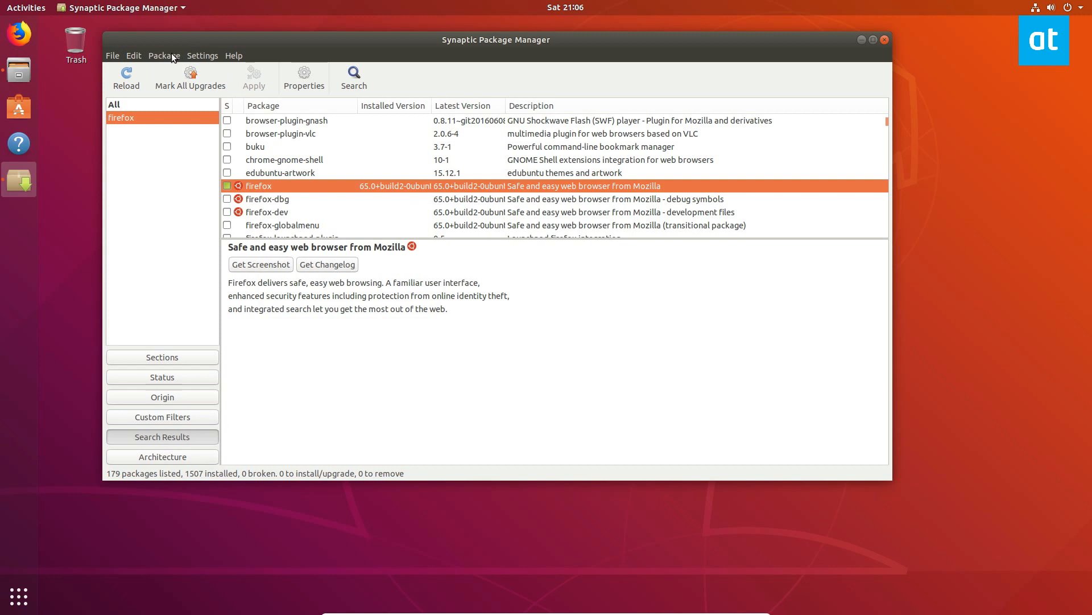
Force firefox to version 59.0.2+build1-0ubuntu1 and open the Apply summary.
left_click(163, 55)
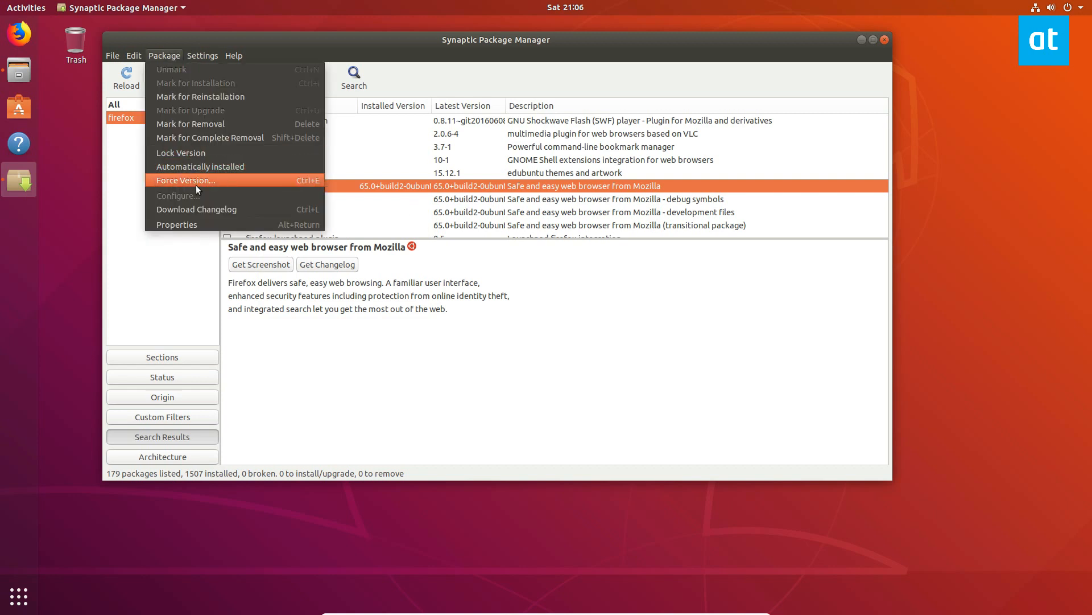
left_click(185, 180)
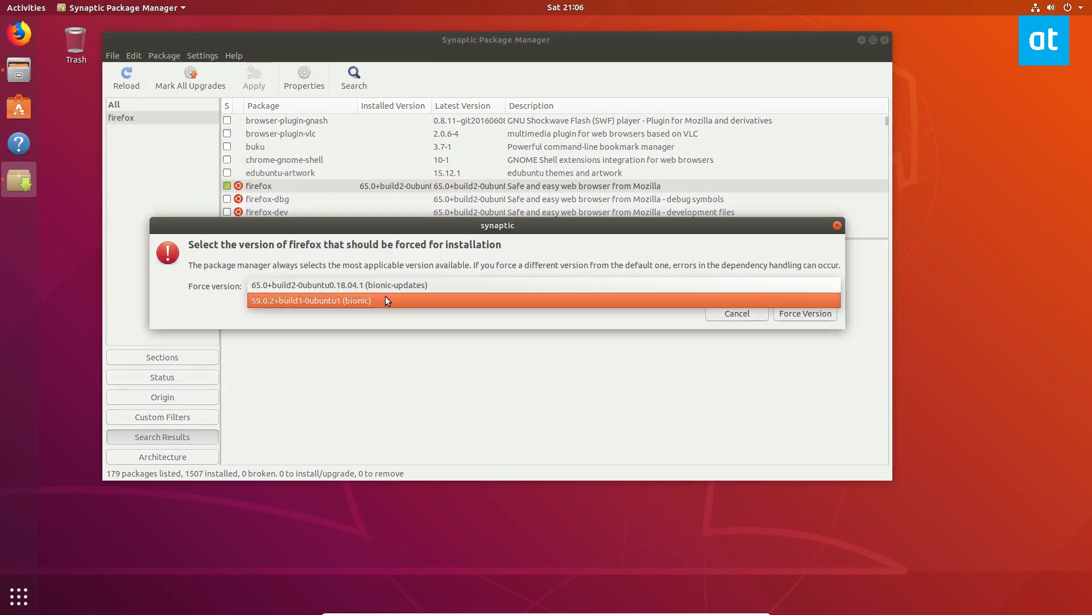
left_click(737, 313)
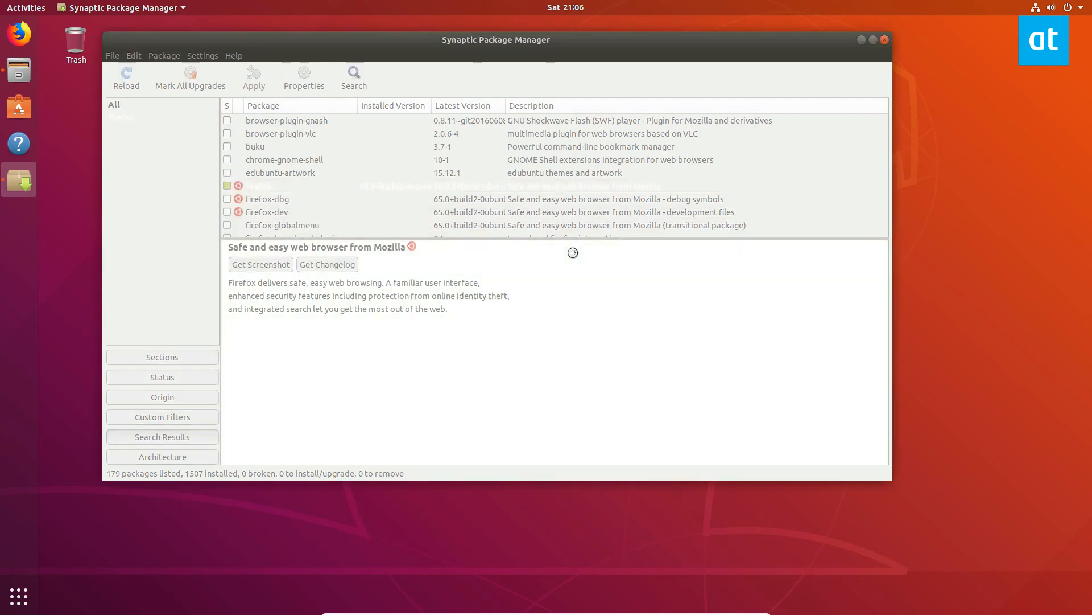
left_click(254, 77)
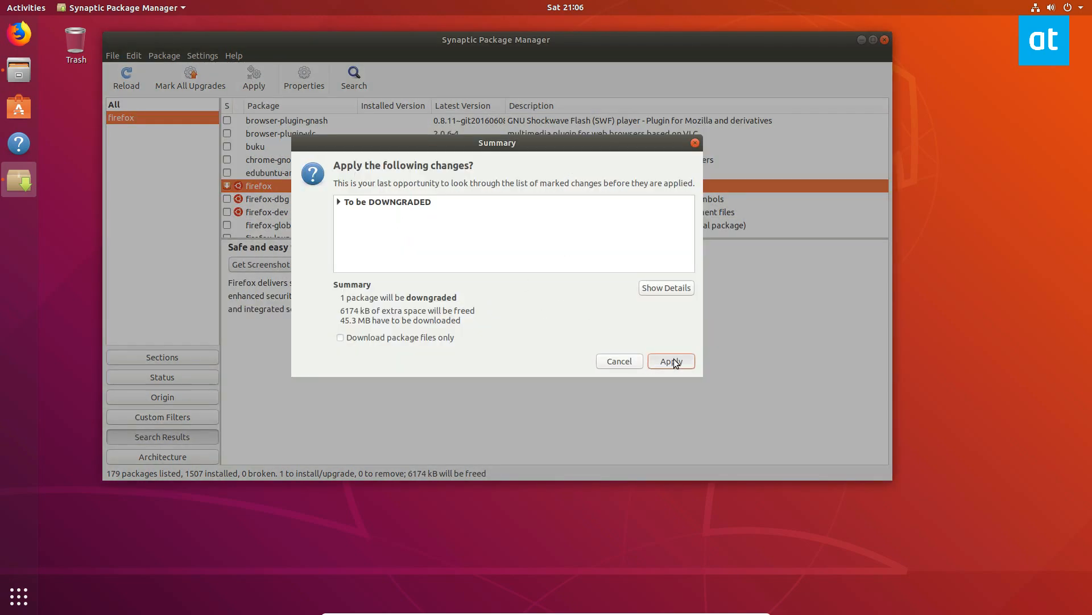
Apply the firefox downgrade to 59.0.2 and close the changes-applied notice.
left_click(672, 360)
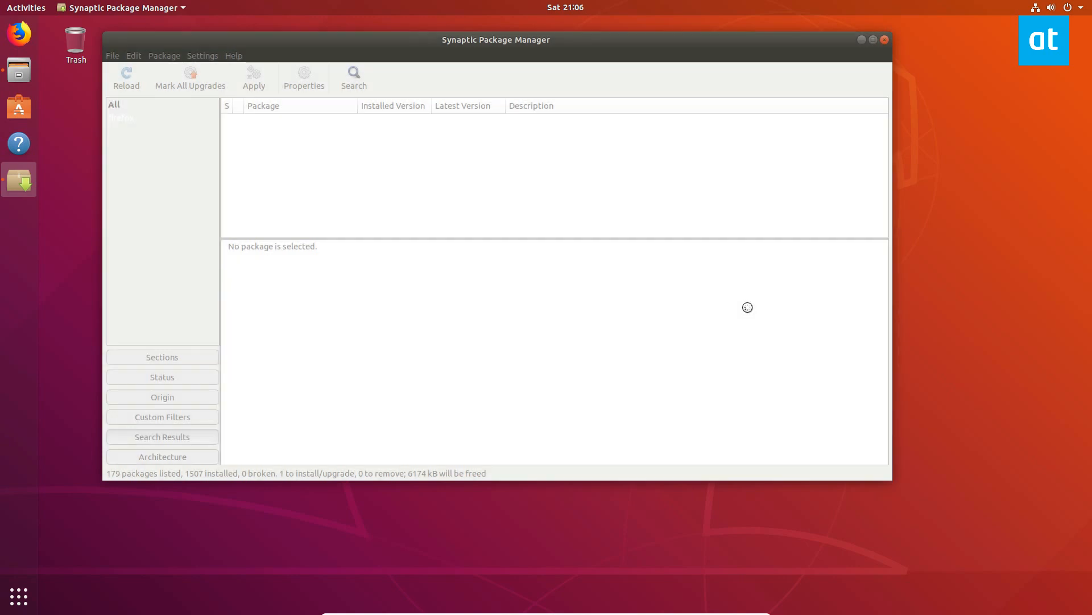
left_click(254, 77)
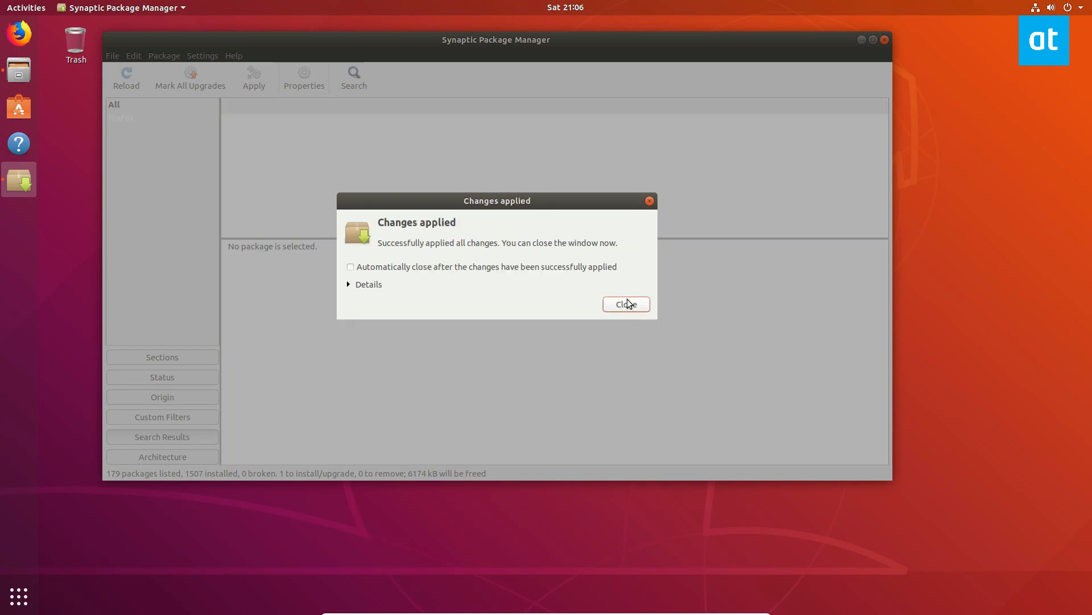
left_click(626, 304)
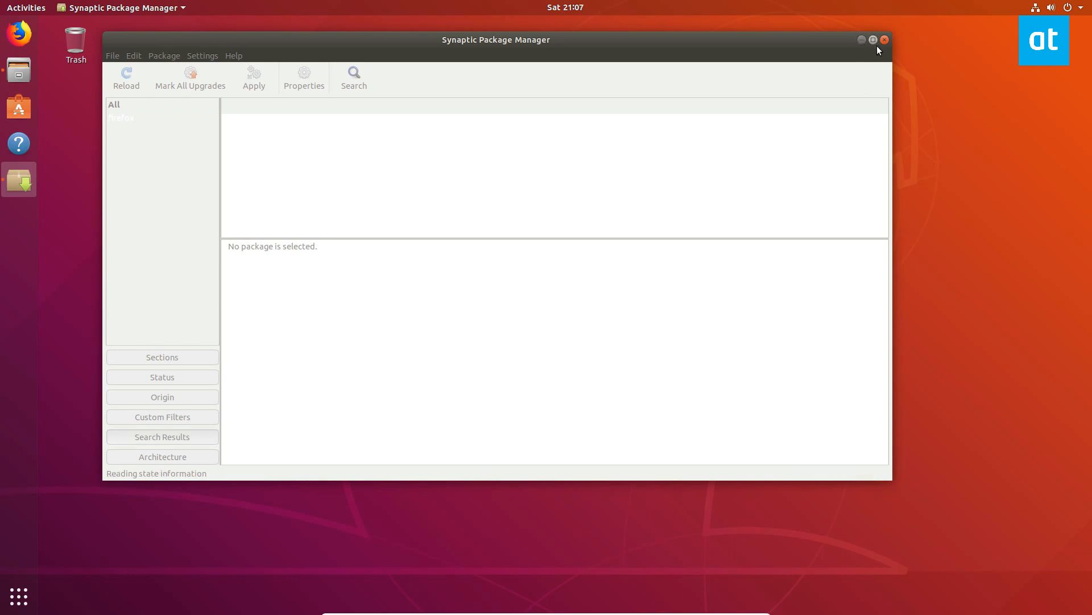